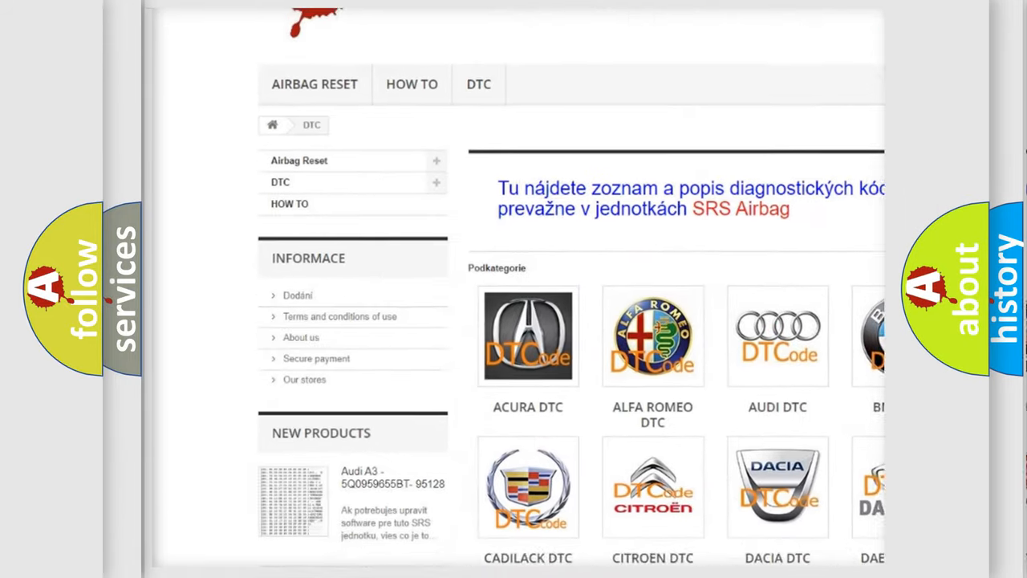
pyautogui.scroll(-3)
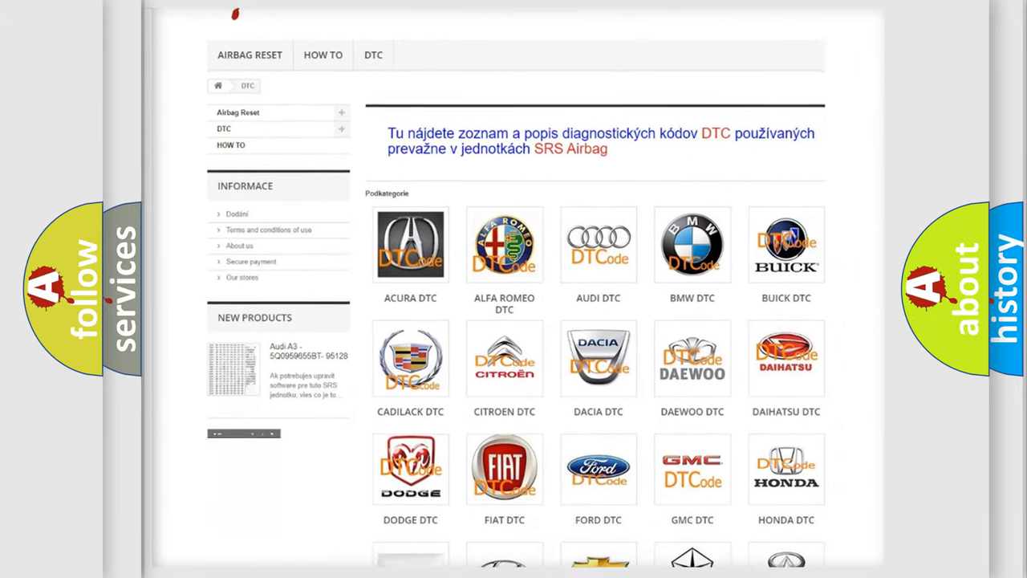
pyautogui.scroll(-3)
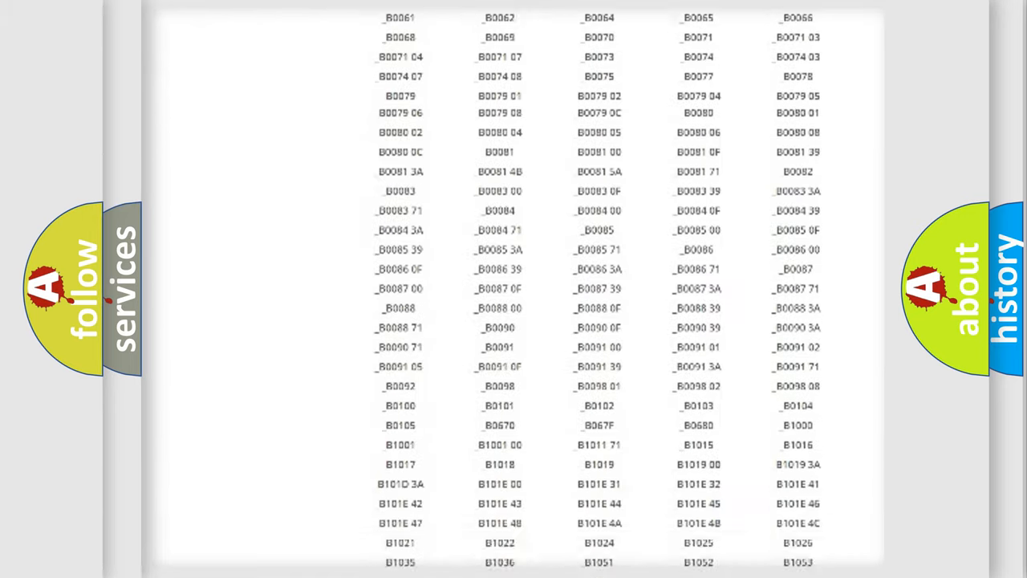
pyautogui.scroll(3)
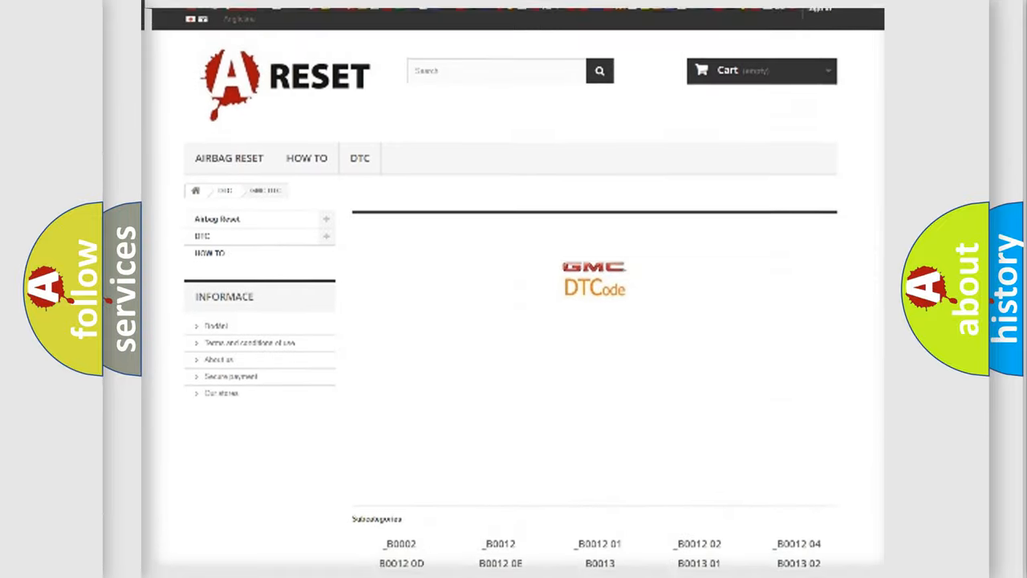